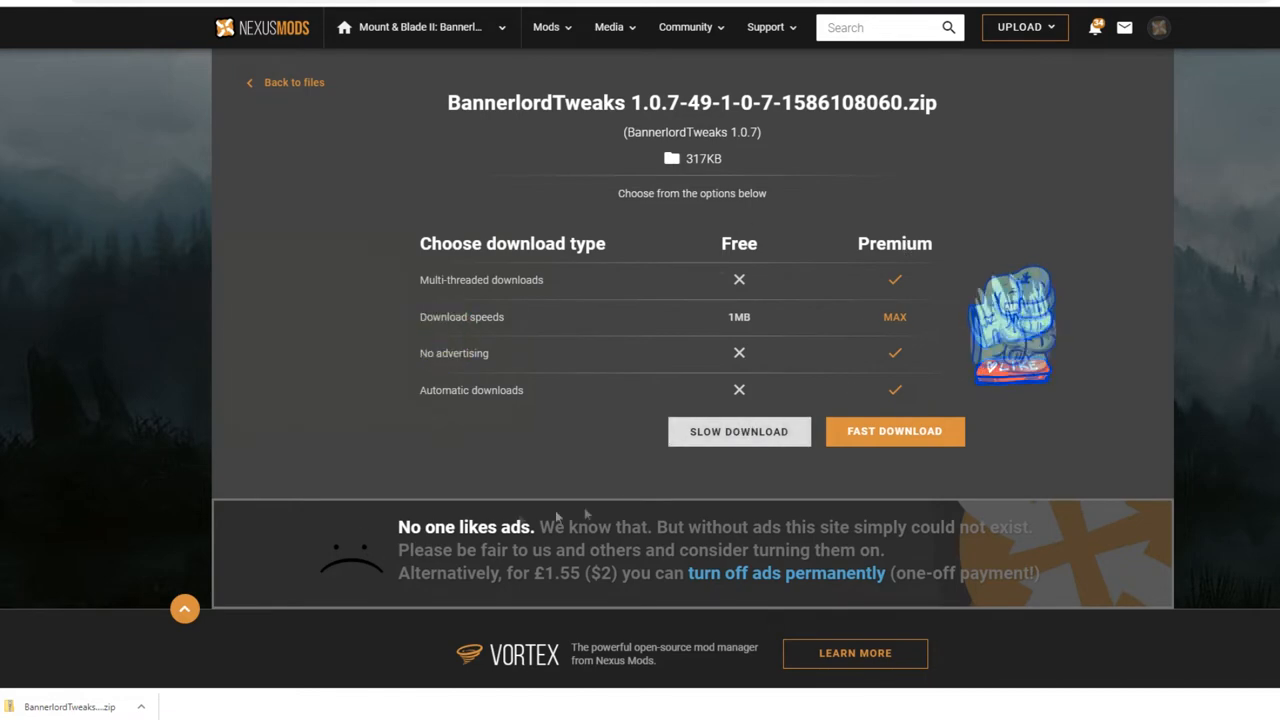
Step: Locate the downloaded BannerlordTweaks zip in its folder and extract it with 7-Zip
right_click(68, 706)
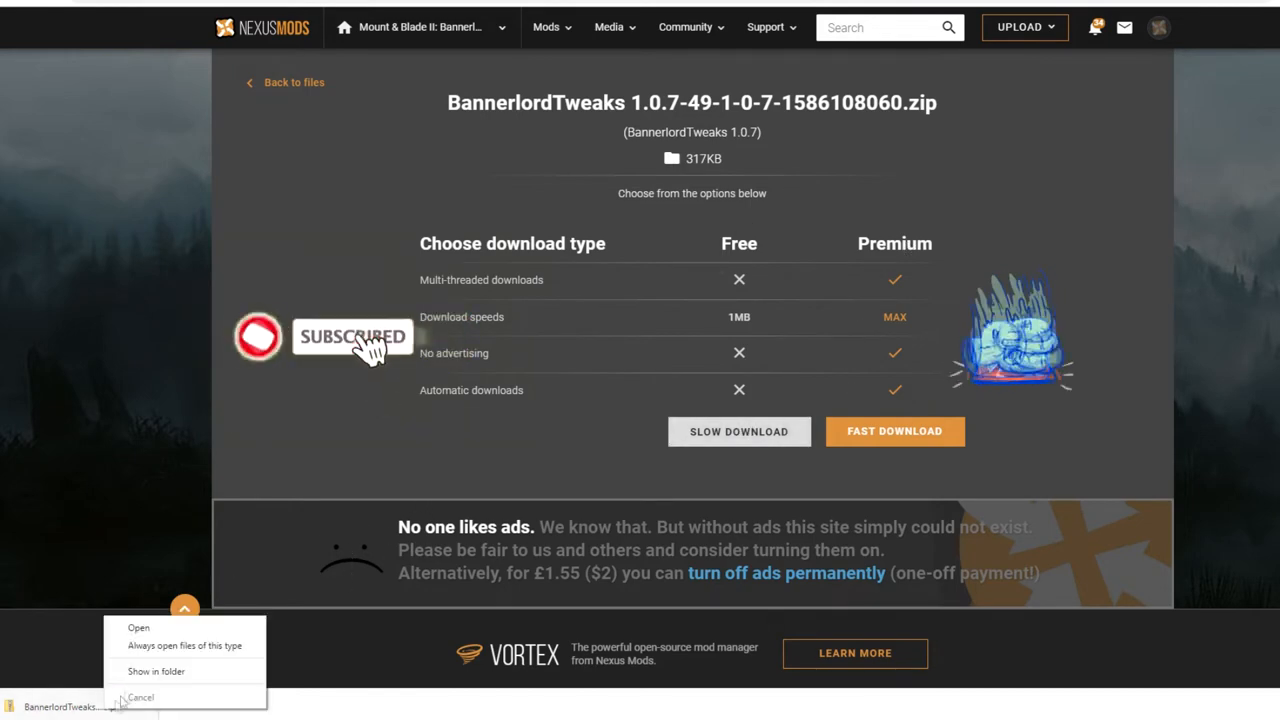
left_click(156, 672)
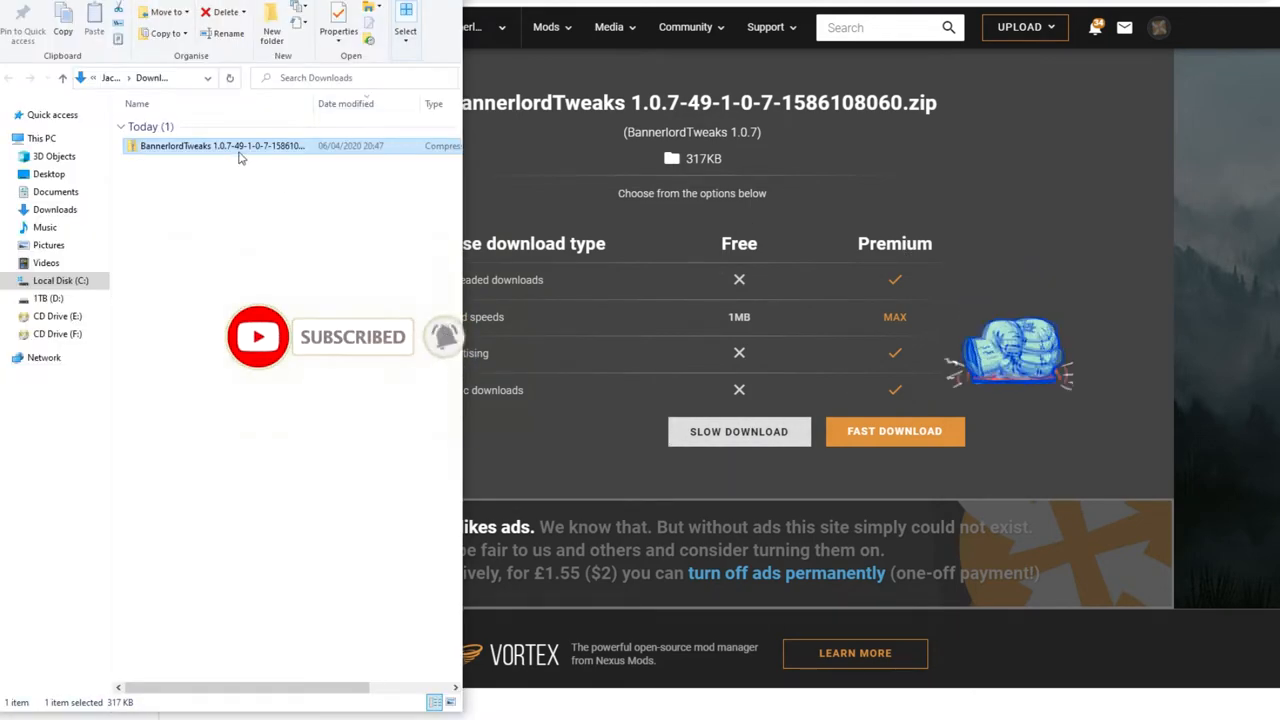
right_click(220, 144)
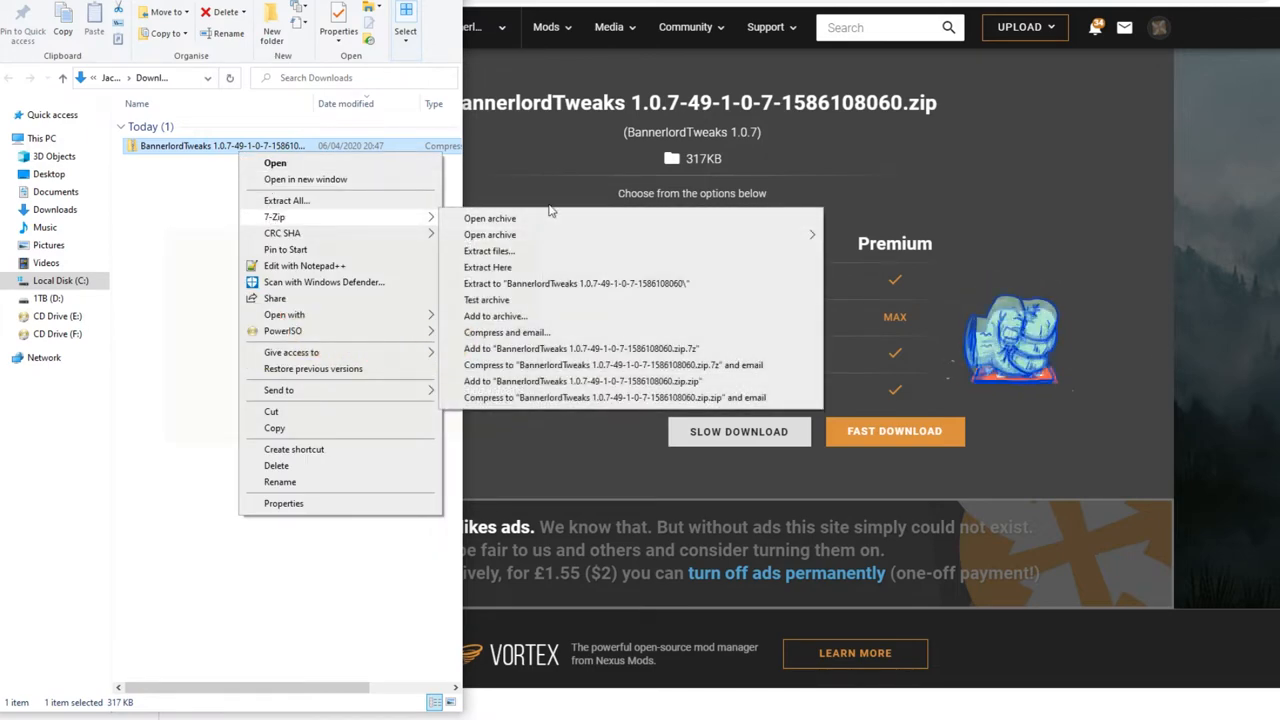
left_click(488, 218)
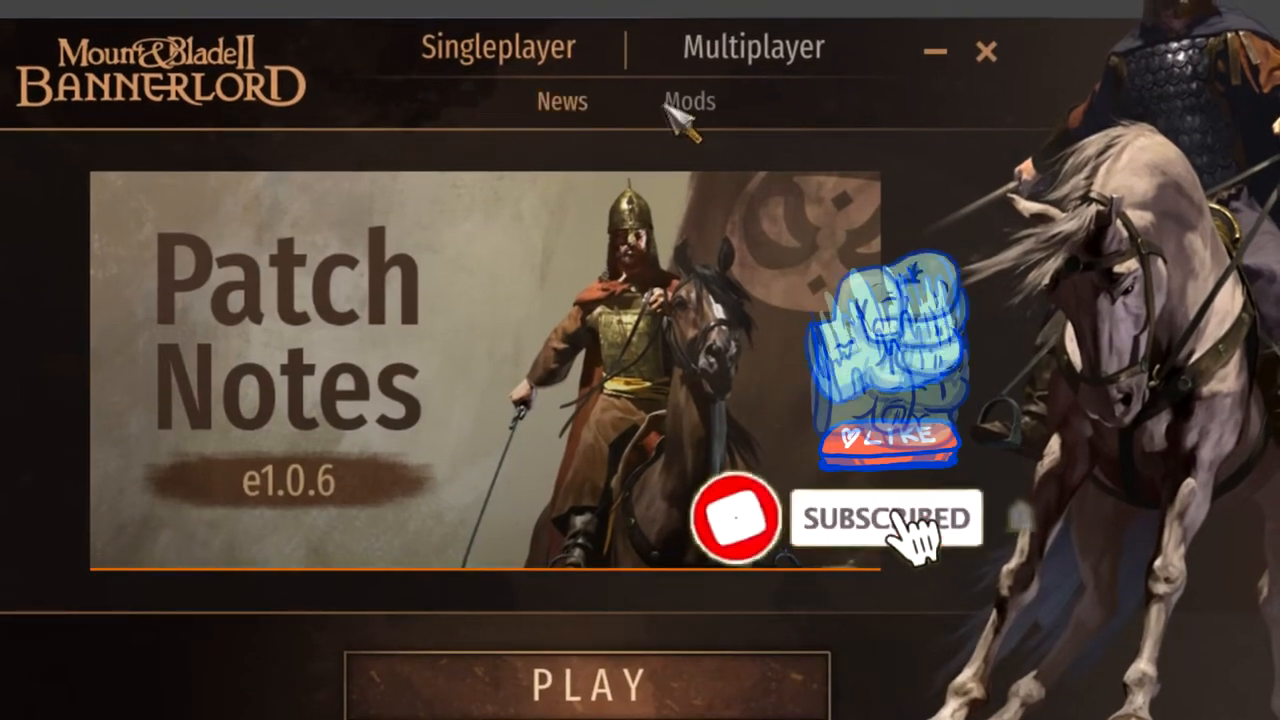
Step: Show Bannerlord Tweaks v1.0.7 enabled in the launcher's Mods list
left_click(688, 100)
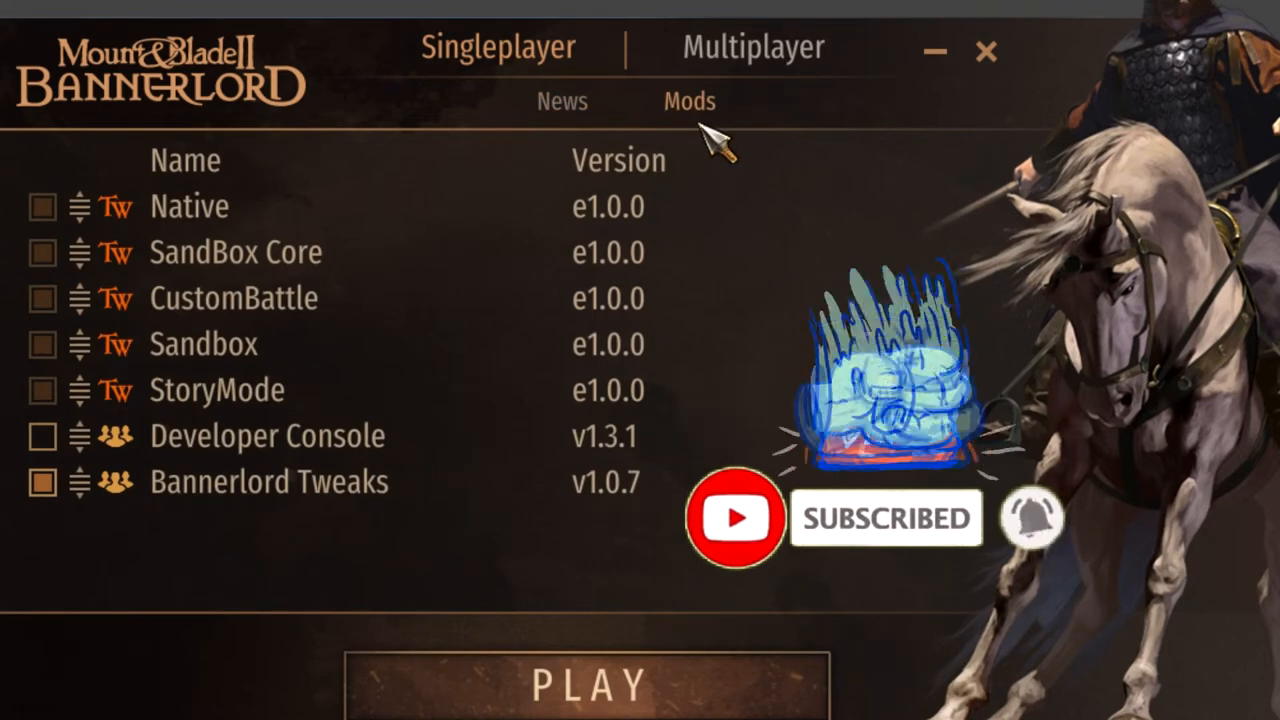